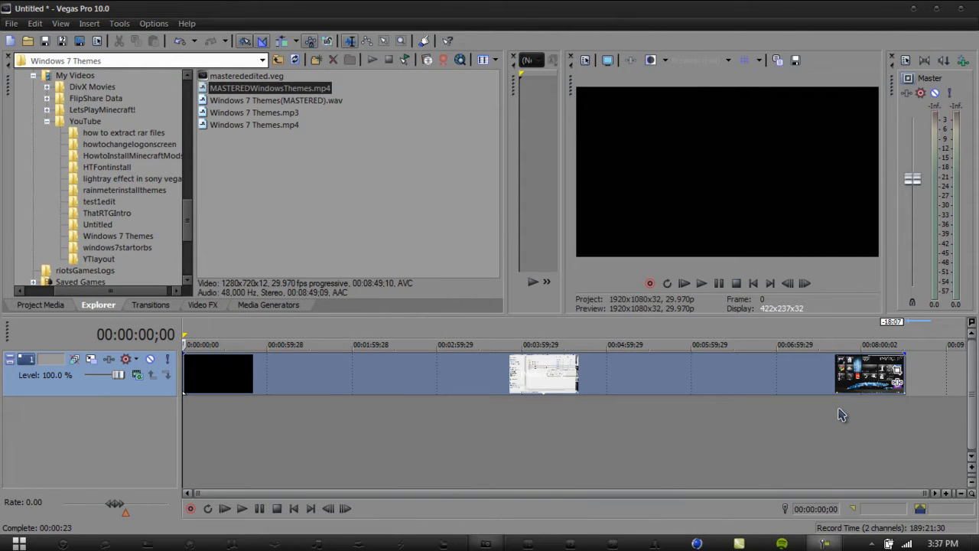
pyautogui.moveTo(364, 343)
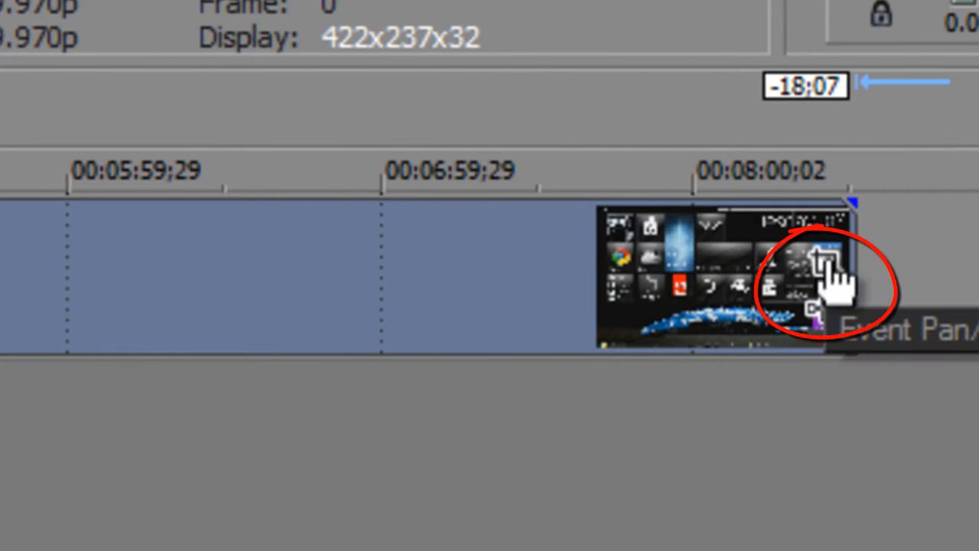
pyautogui.moveTo(829, 321)
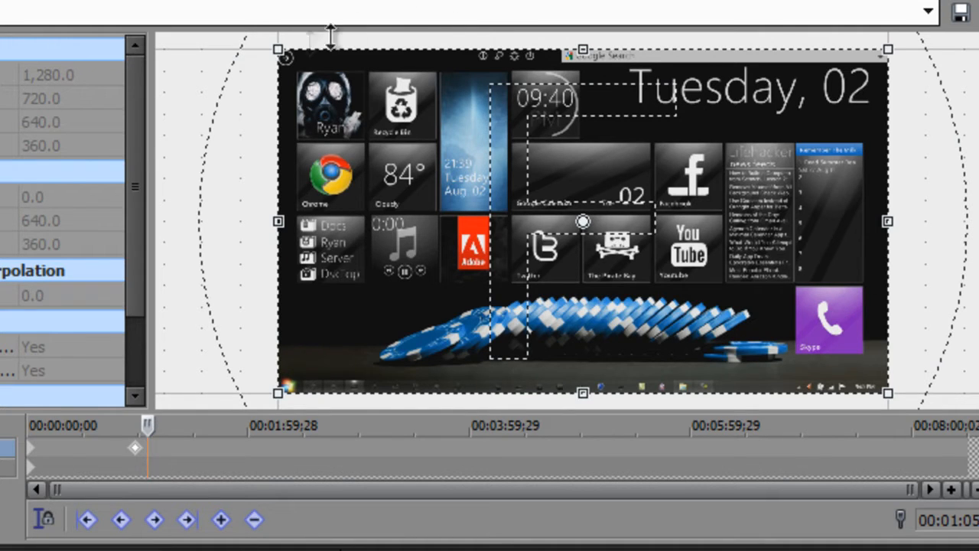
# Shrink the crop box to about 264×149 and centre it on the purple Skype tile
pyautogui.moveTo(281, 49); pyautogui.dragTo(294, 62)
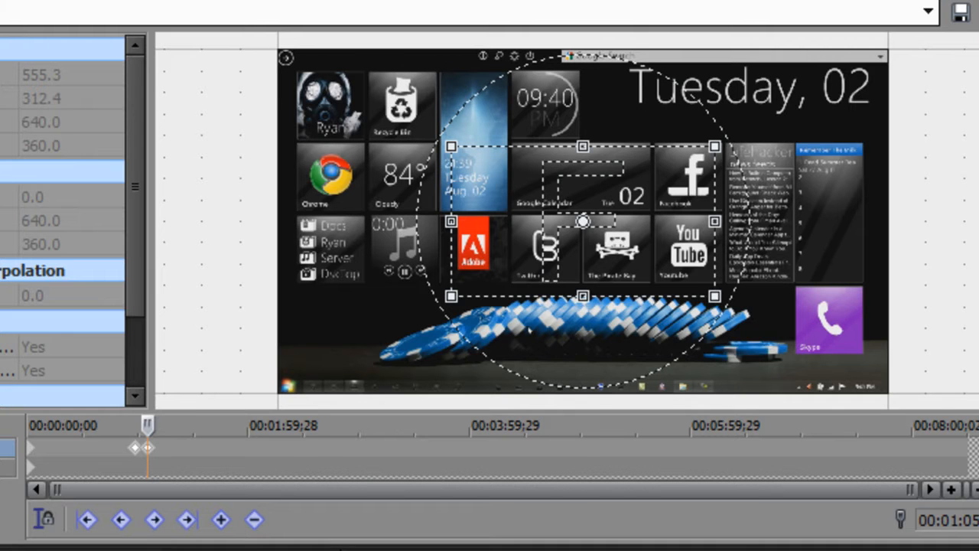
pyautogui.moveTo(583, 222); pyautogui.dragTo(582, 242)
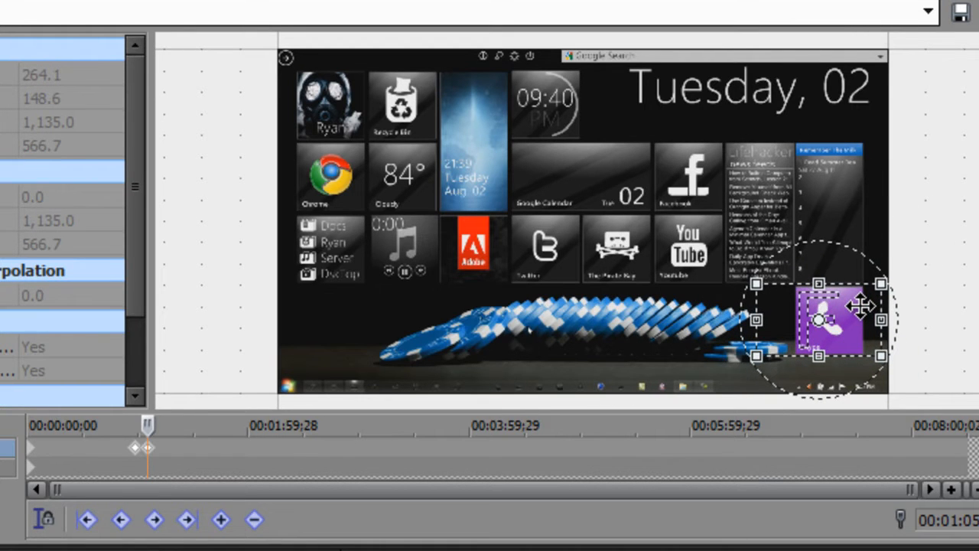
pyautogui.moveTo(172, 386)
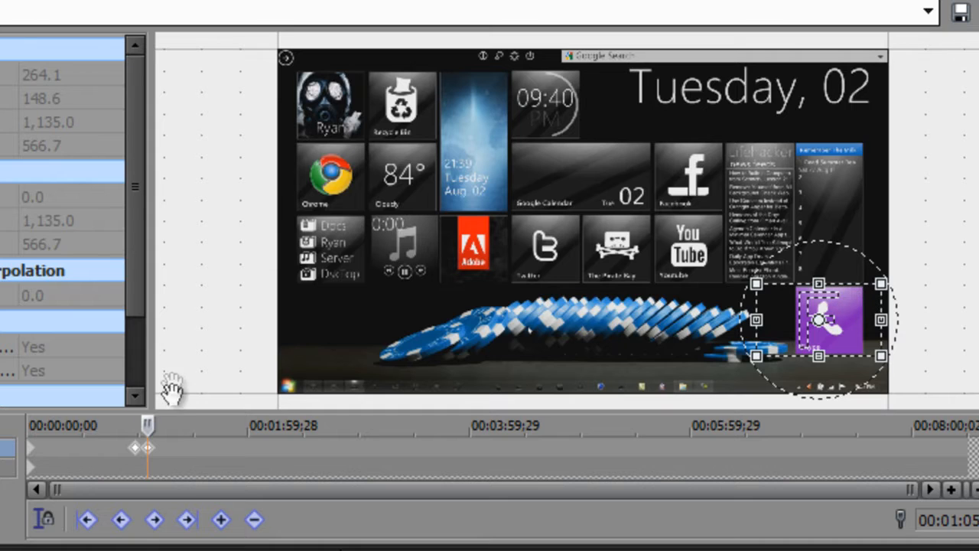
pyautogui.moveTo(441, 329)
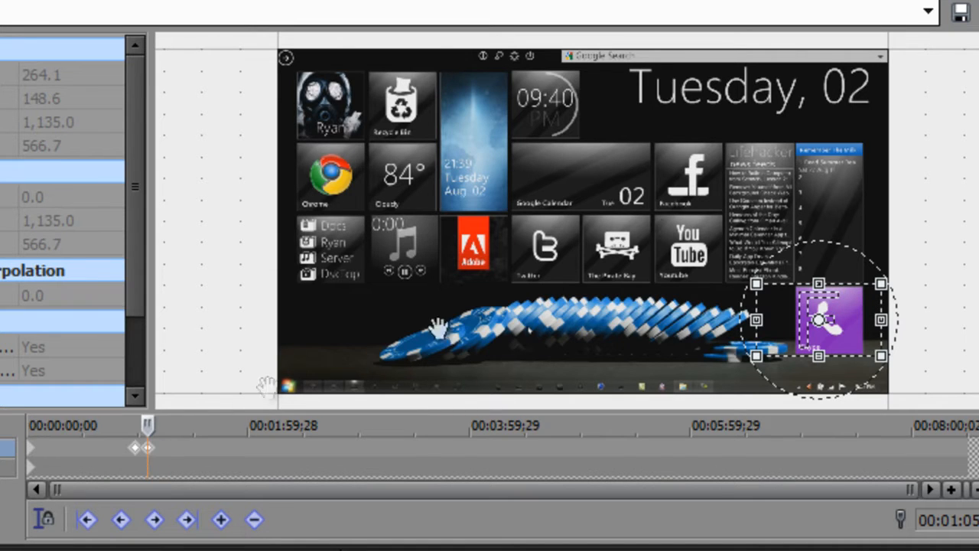
pyautogui.moveTo(884, 286)
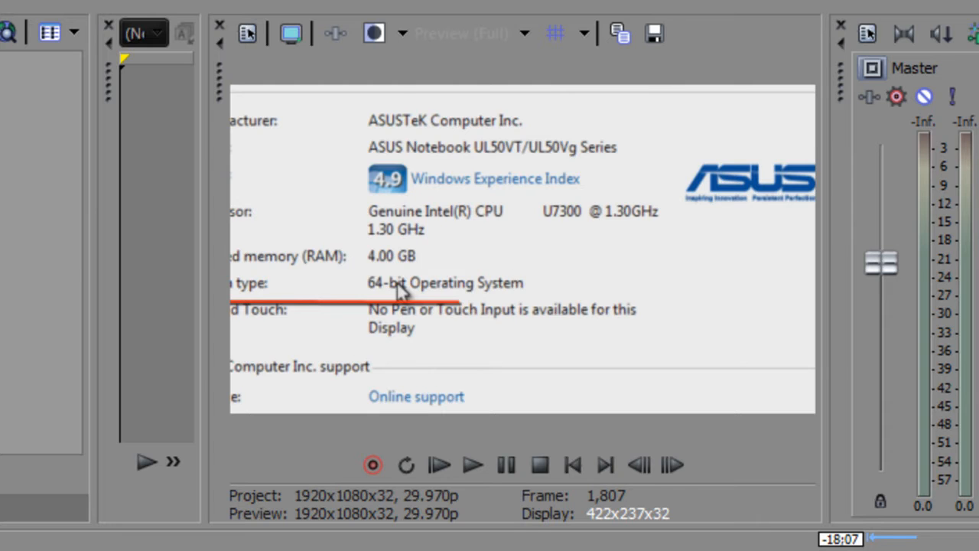
# Close the Event Pan/Crop editor to return to the Video Preview
pyautogui.click(471, 465)
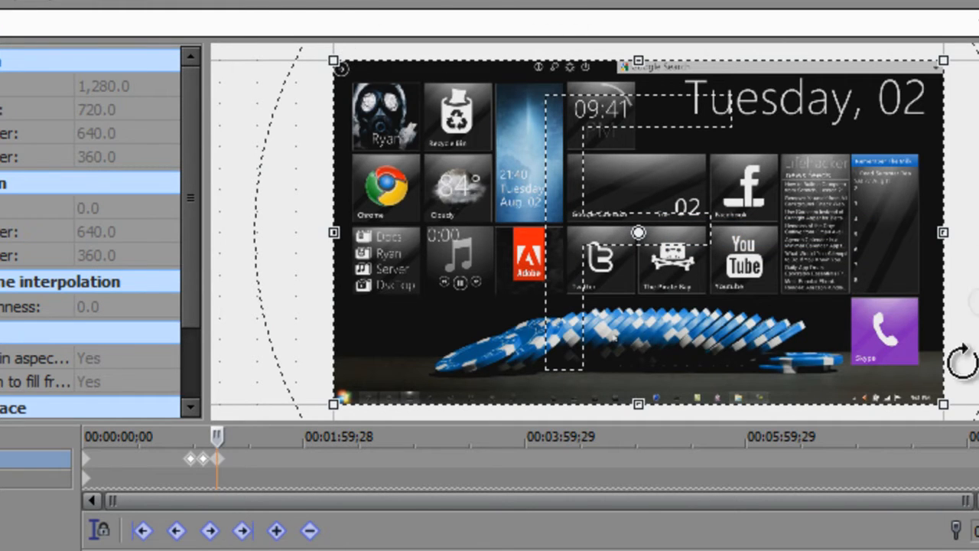
pyautogui.moveTo(247, 443)
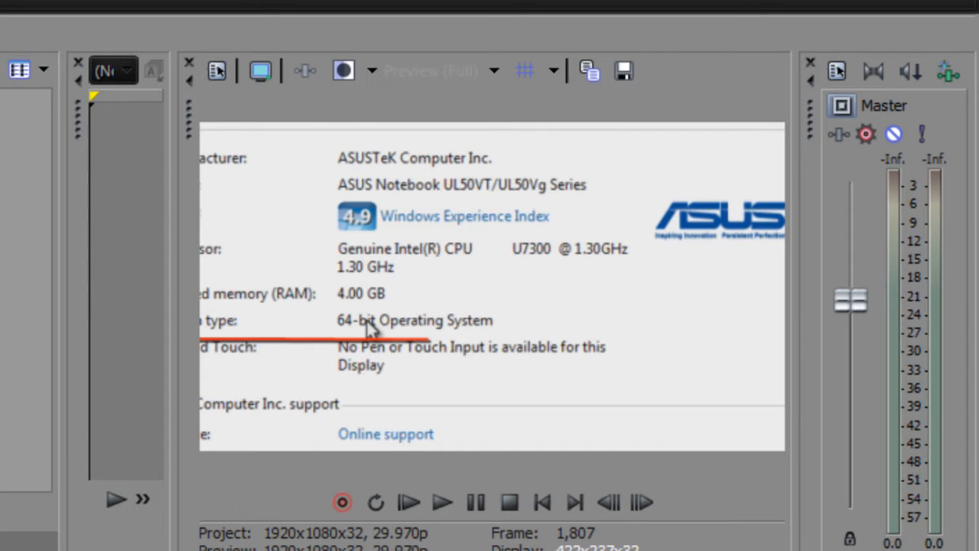
pyautogui.click(442, 502)
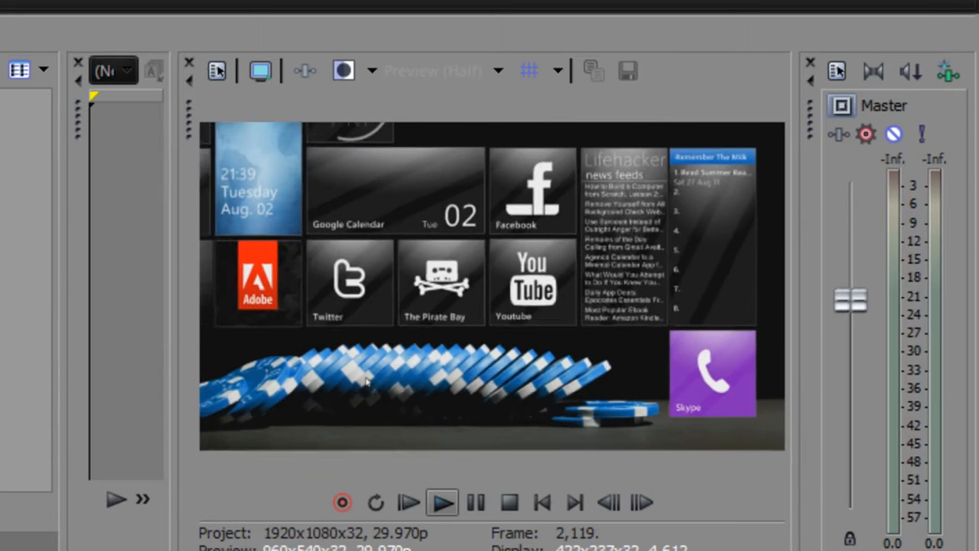
pyautogui.click(474, 502)
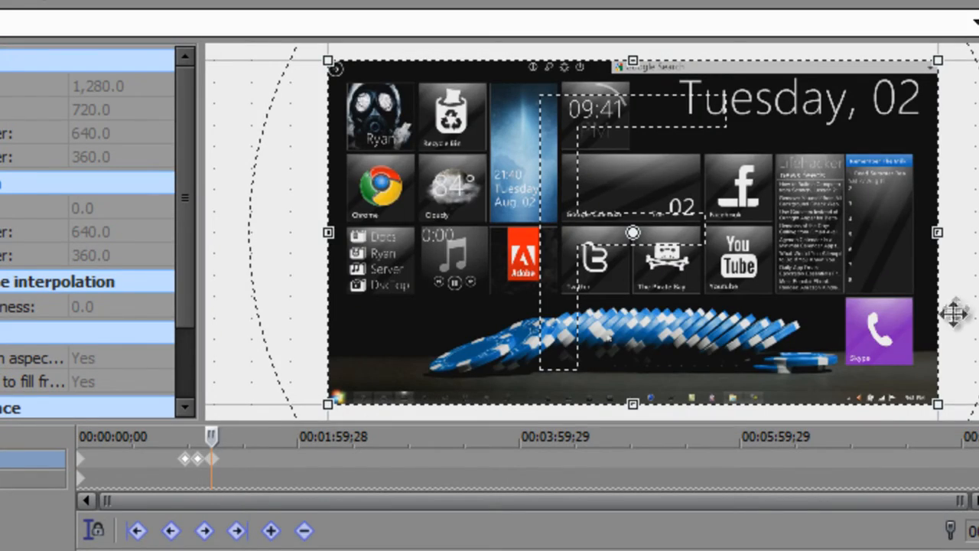
pyautogui.moveTo(221, 472)
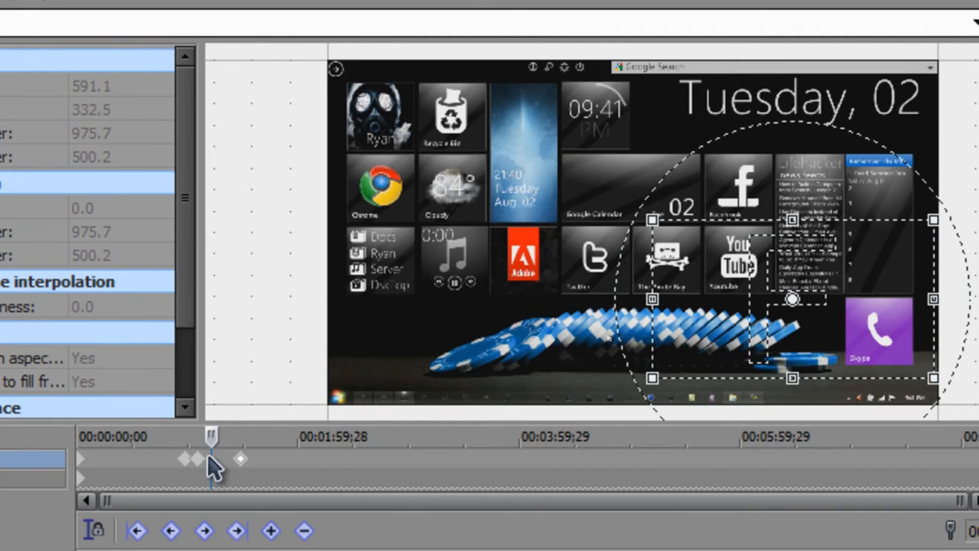
# Widen the later keyframe's crop to about 863.8×453.5 and scrub to review the zoom-out
pyautogui.moveTo(211, 436); pyautogui.dragTo(221, 436)
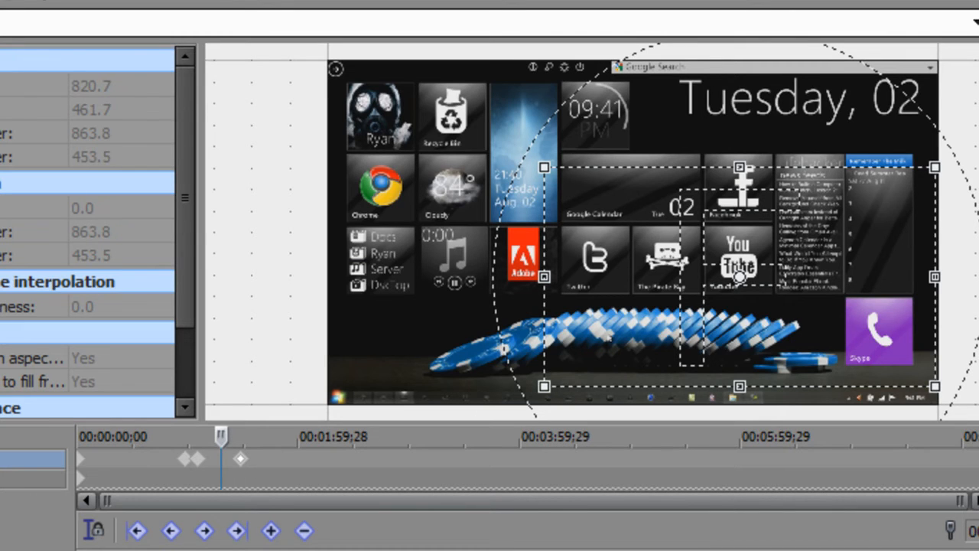
pyautogui.moveTo(263, 481)
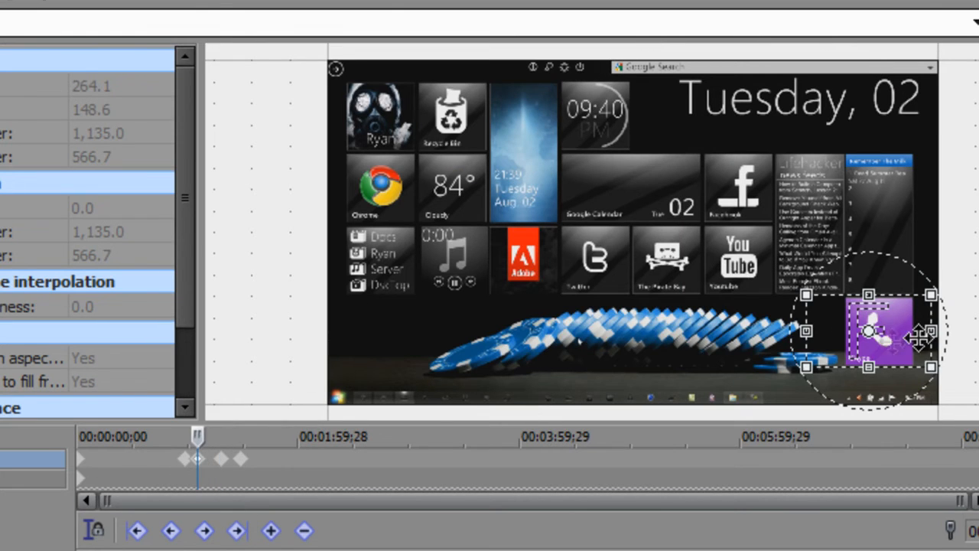
pyautogui.moveTo(198, 459); pyautogui.dragTo(220, 459)
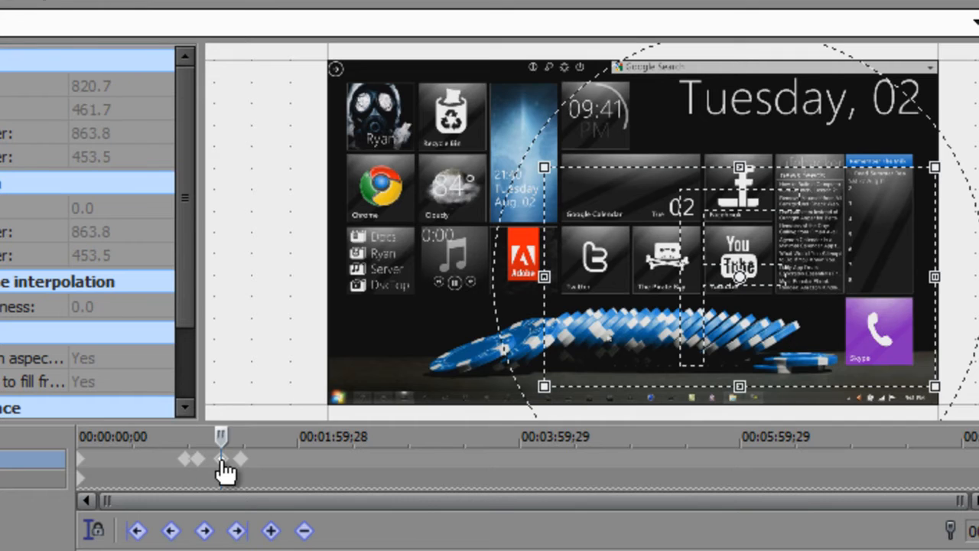
pyautogui.moveTo(543, 161)
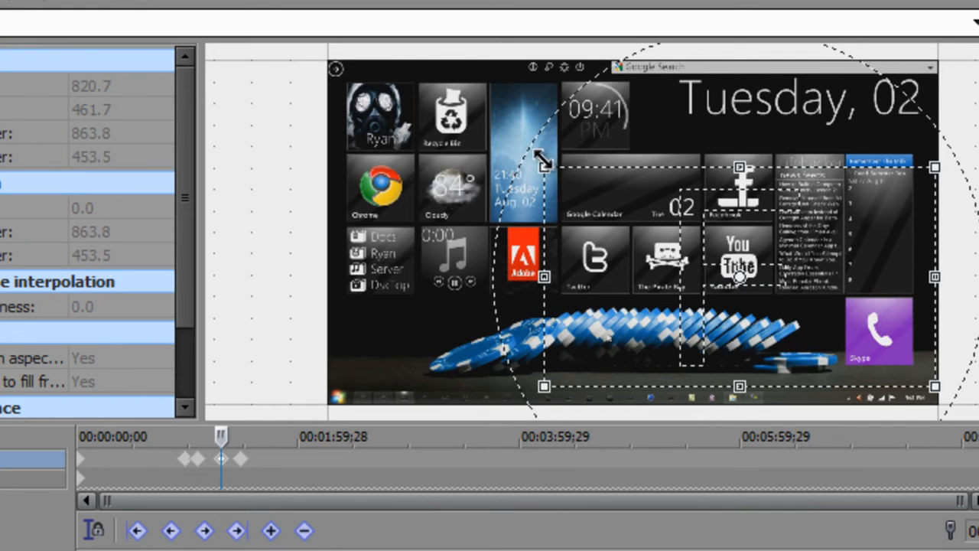